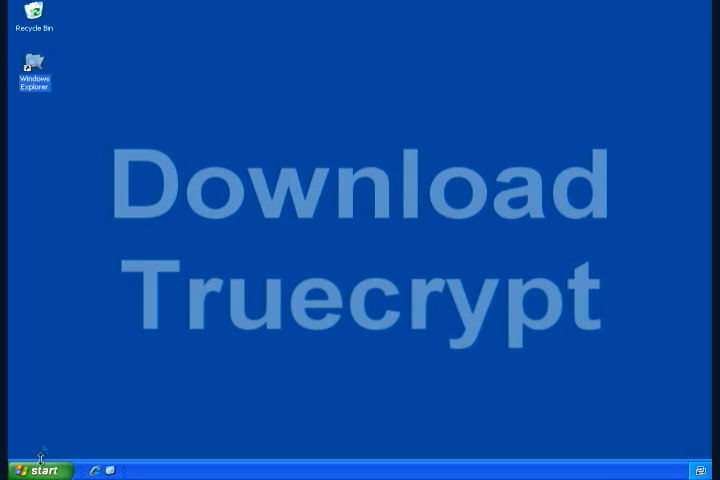
click(30, 470)
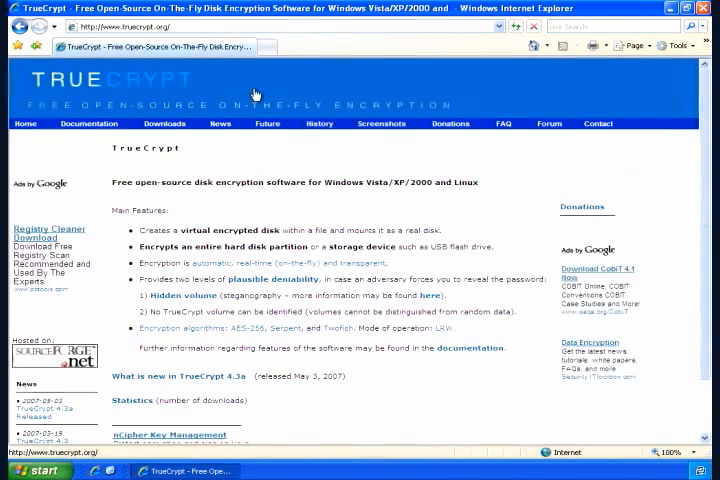
mouse_move(164, 123)
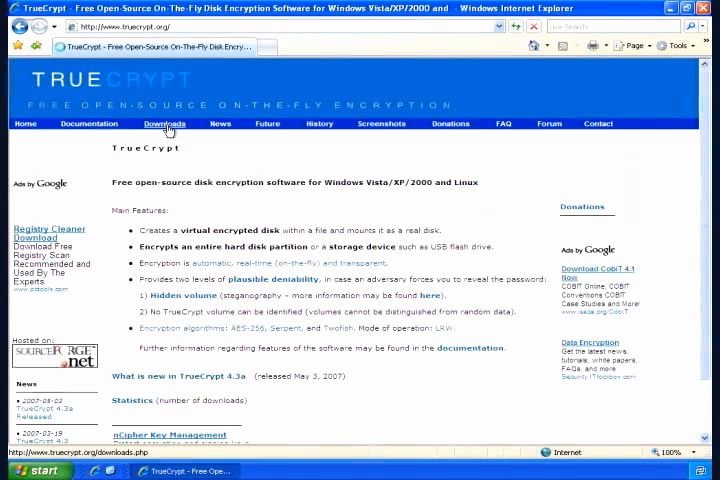
Follow the Downloads link in the TrueCrypt site navigation bar.
click(164, 123)
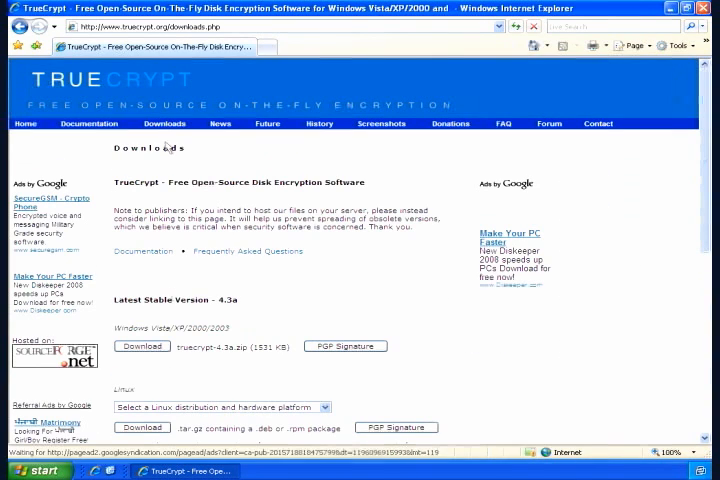
mouse_move(198, 320)
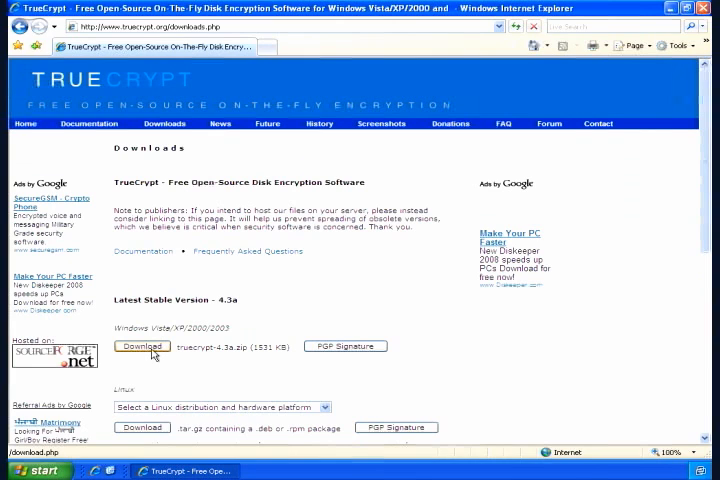
Download truecrypt-4.3a.zip and save it to My Documents.
click(142, 346)
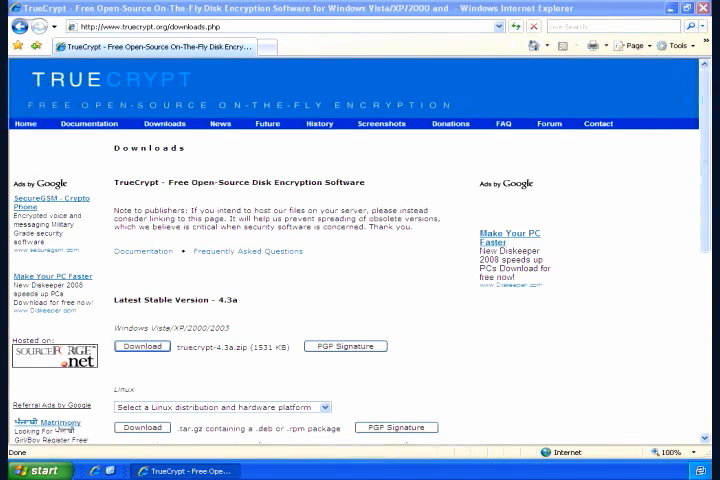
click(142, 346)
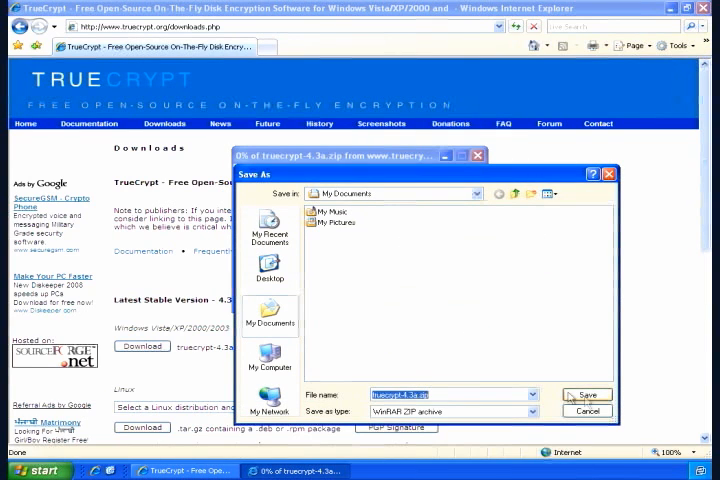
click(586, 394)
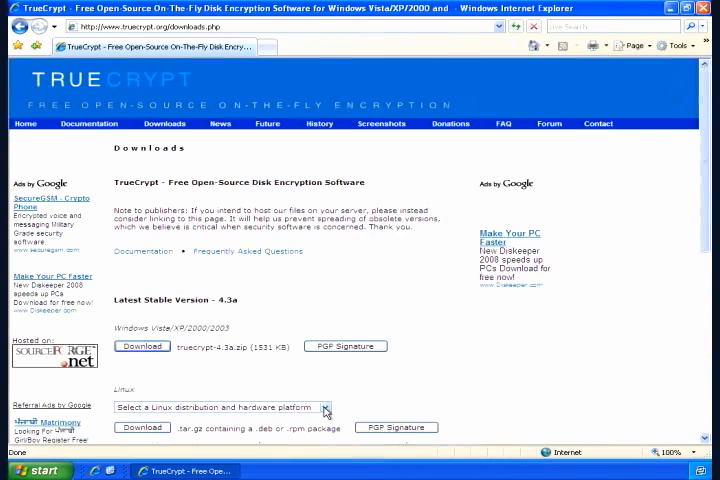
Expand the Linux distribution dropdown to show openSUSE, Ubuntu and other platforms.
click(325, 407)
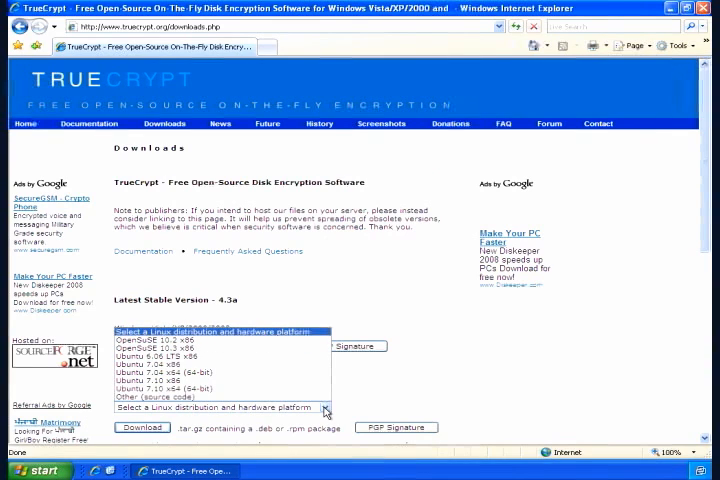